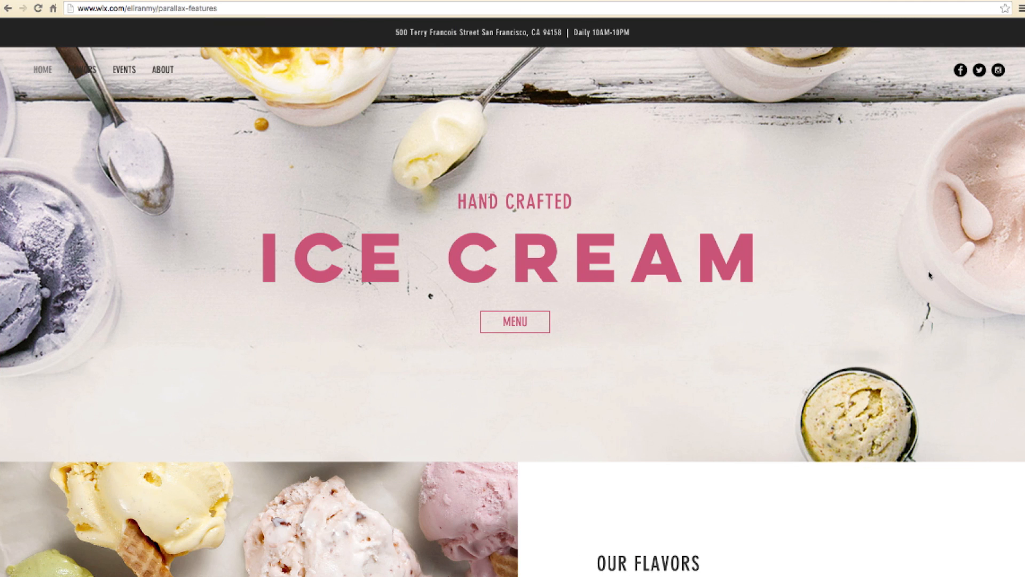
- Scroll down below the flavors section and add a new strip from the strips collection
scroll("down", 3)
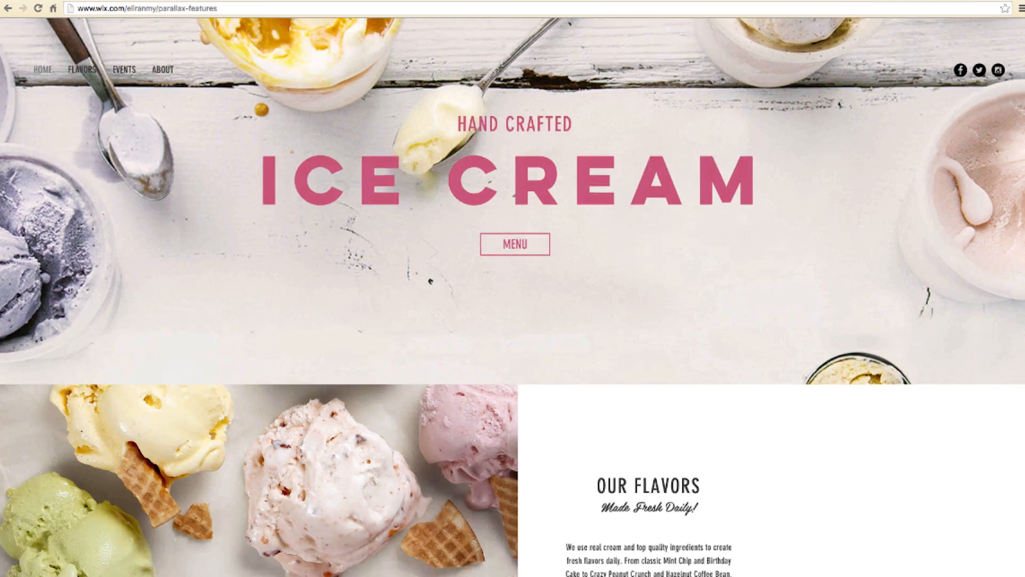
scroll("down", 3)
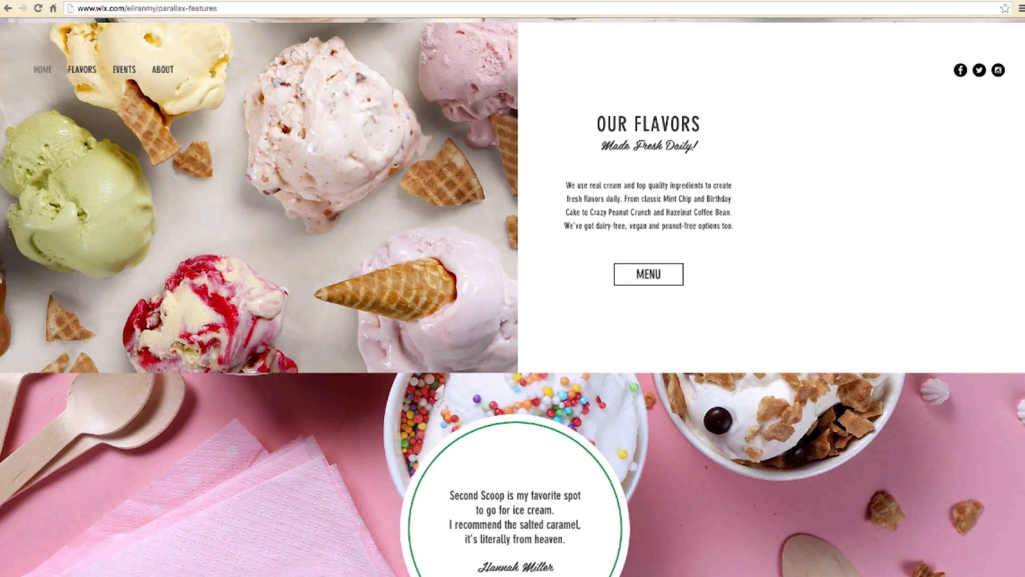
scroll("down", 3)
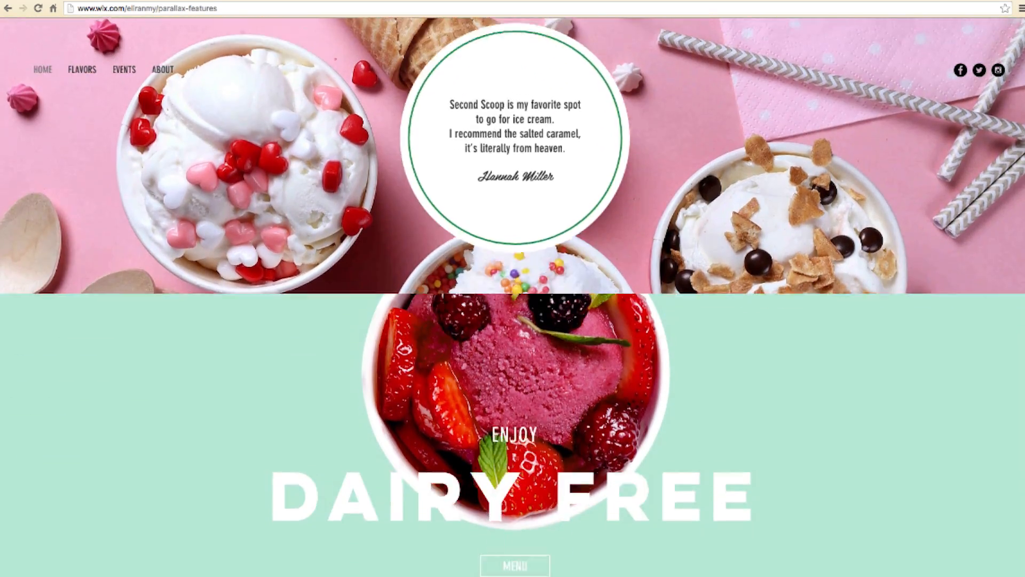
scroll("down", 3)
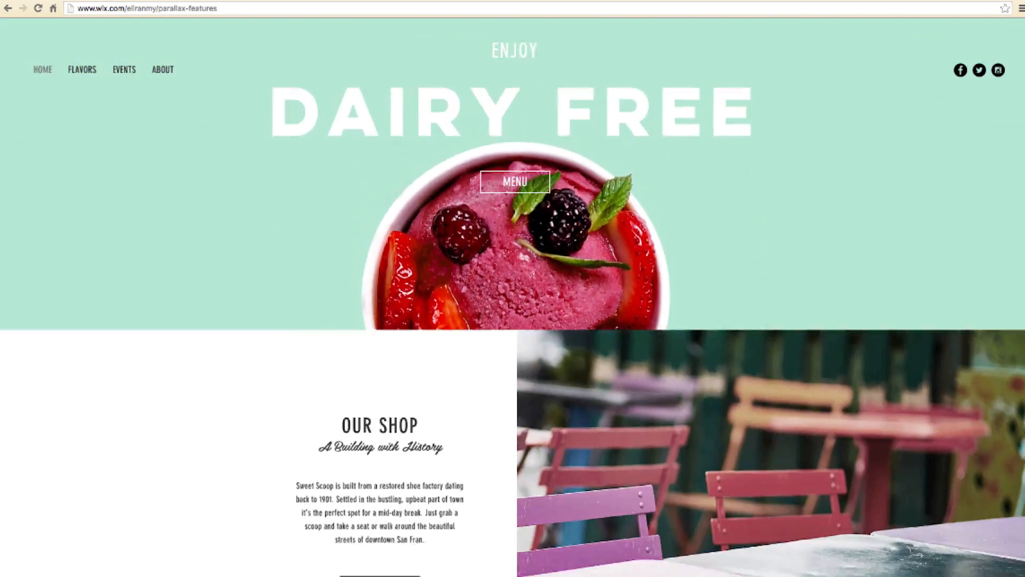
scroll("down", 3)
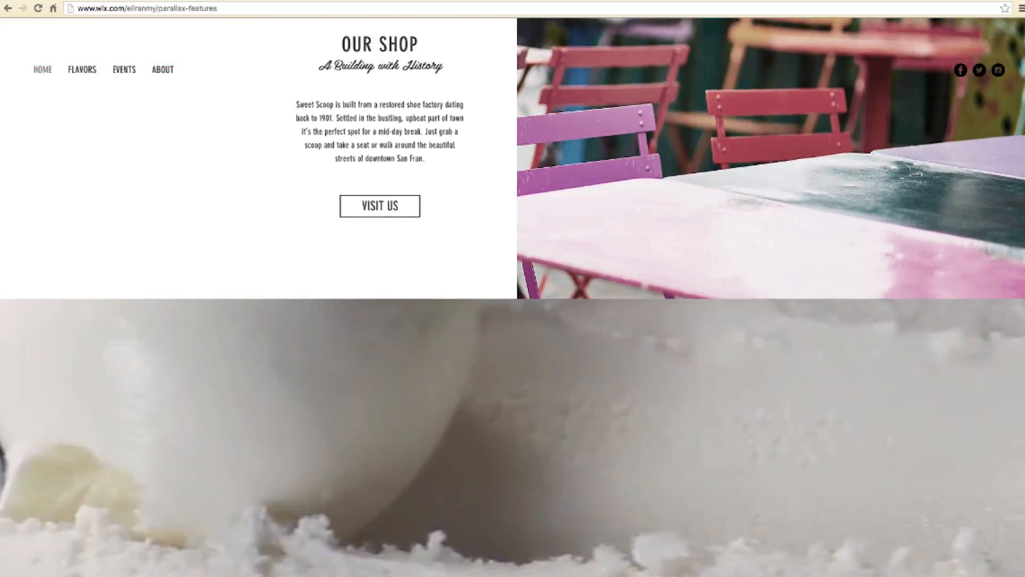
scroll("down", 3)
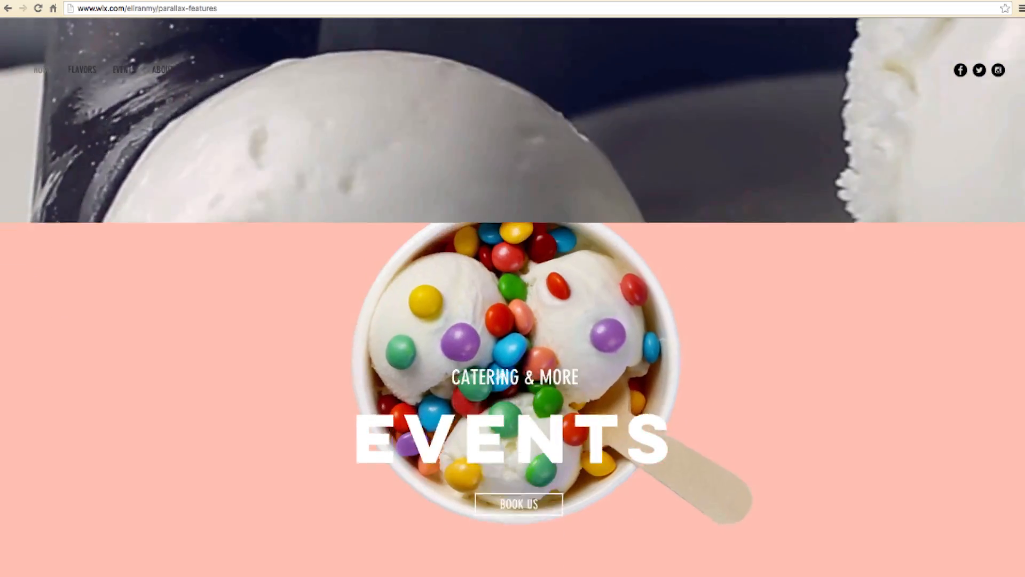
scroll("down", 3)
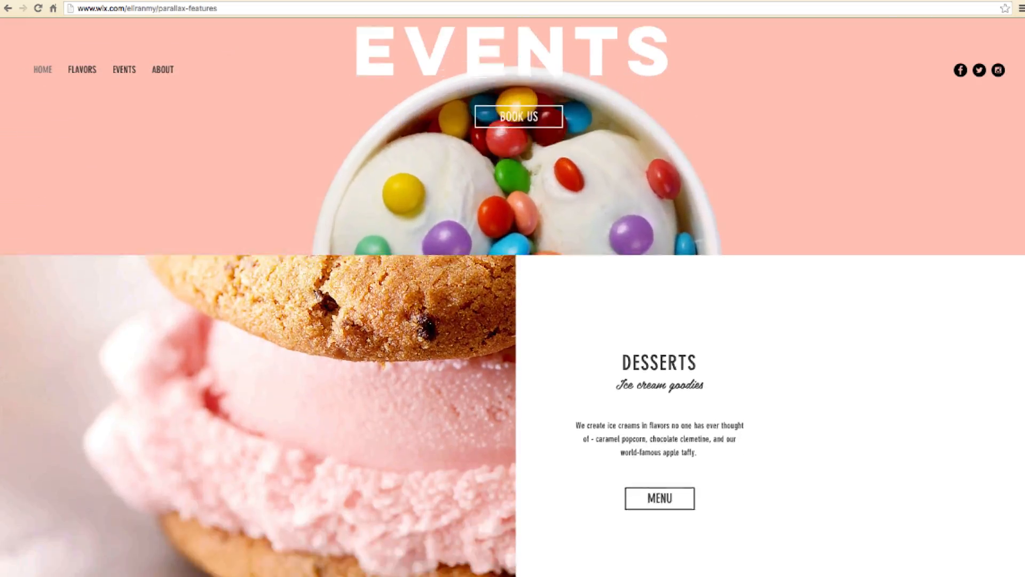
scroll("down", 3)
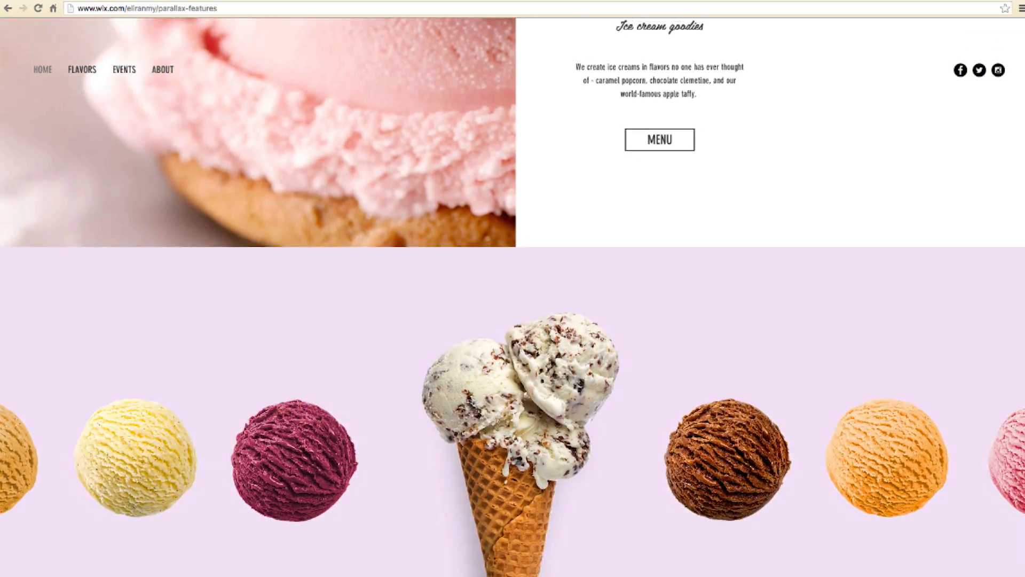
scroll("down", 3)
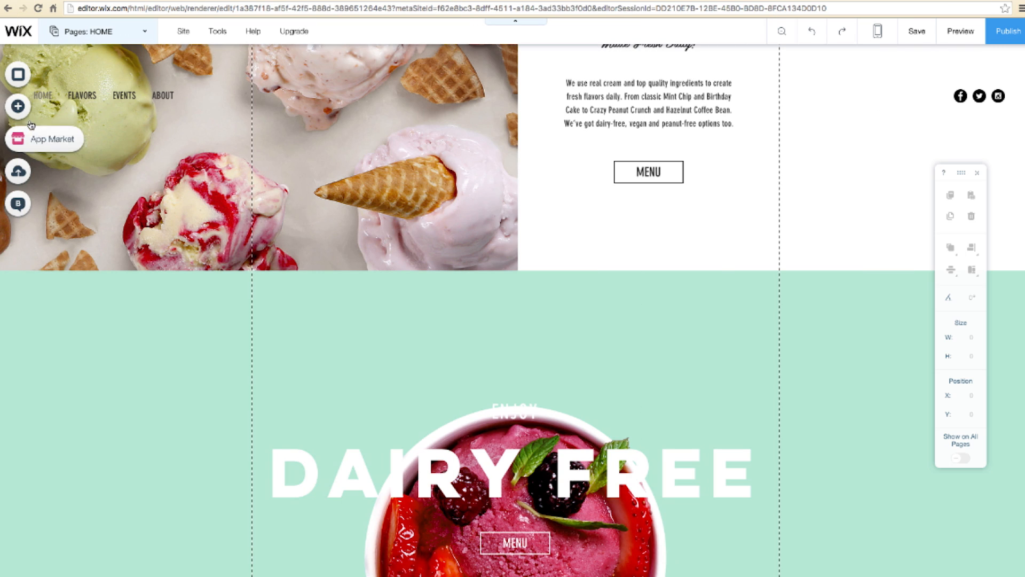
left_click(17, 106)
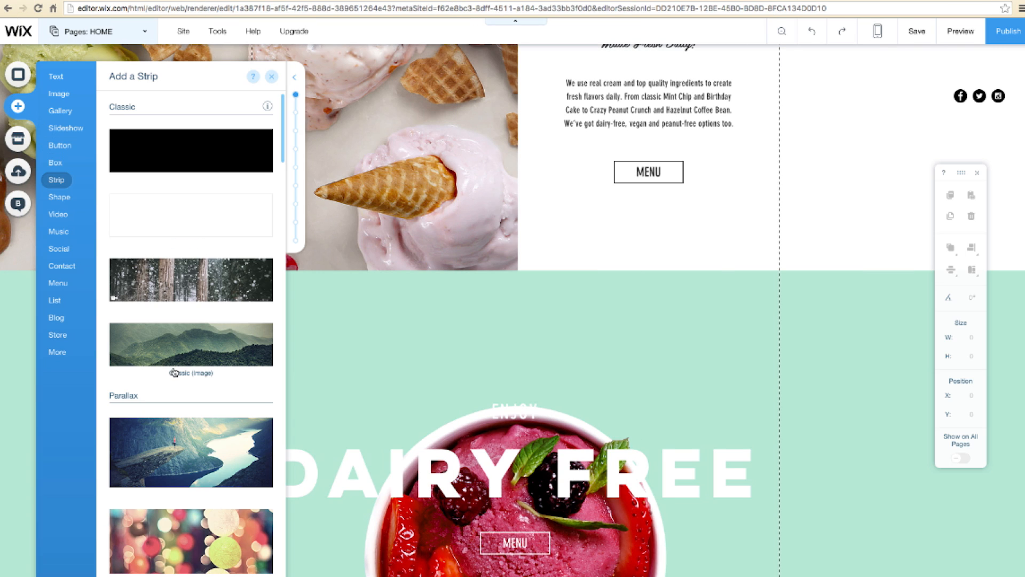
scroll("down", 3)
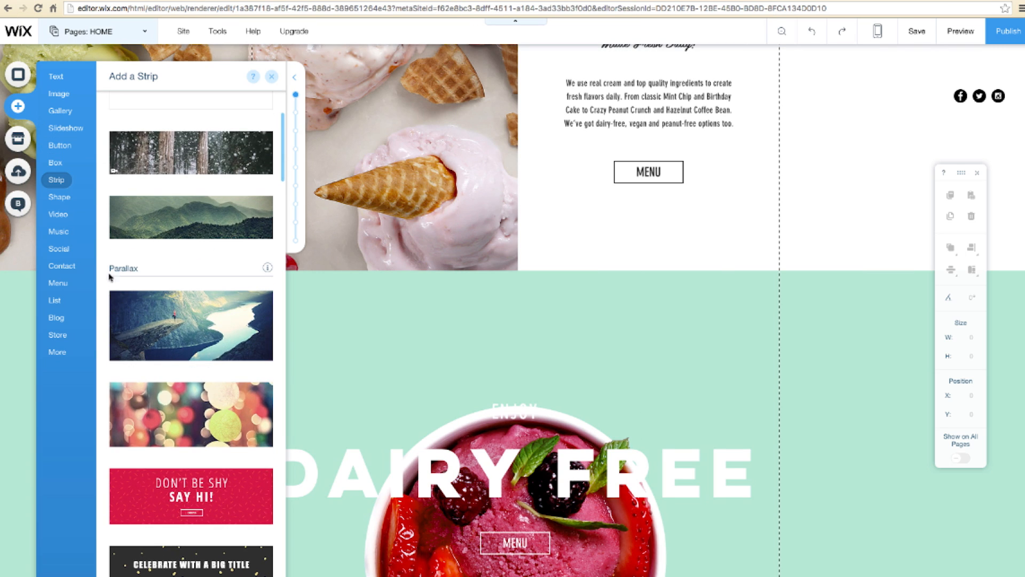
scroll("down", 3)
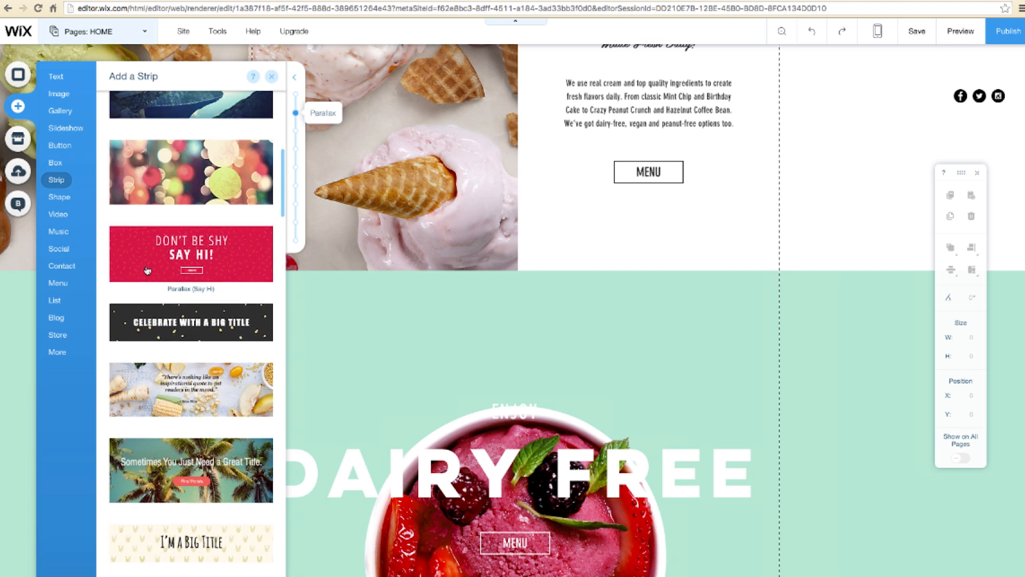
scroll("down", 3)
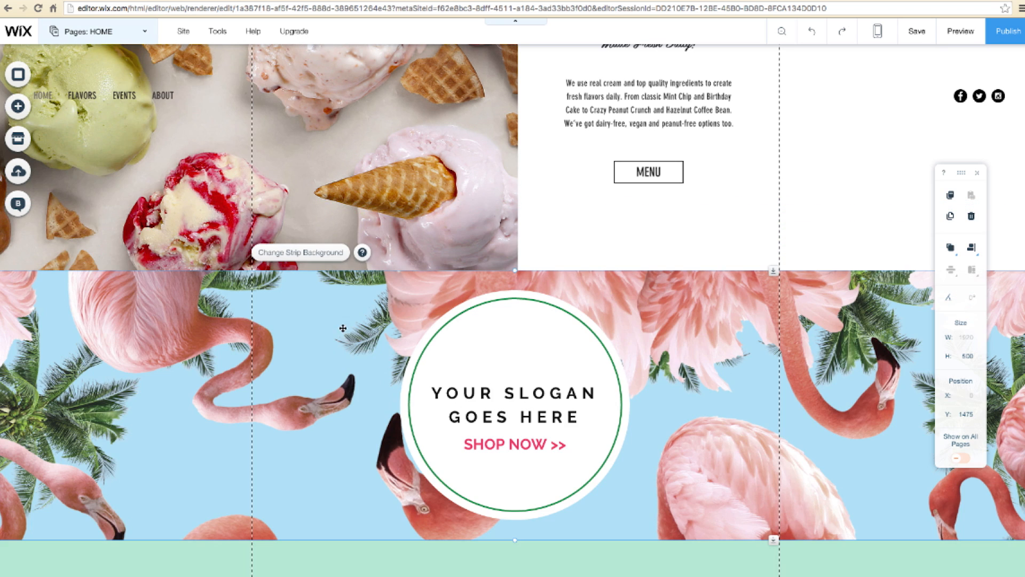
- Make the pink ice-cream cups image the strip background and preview the page
left_click(300, 251)
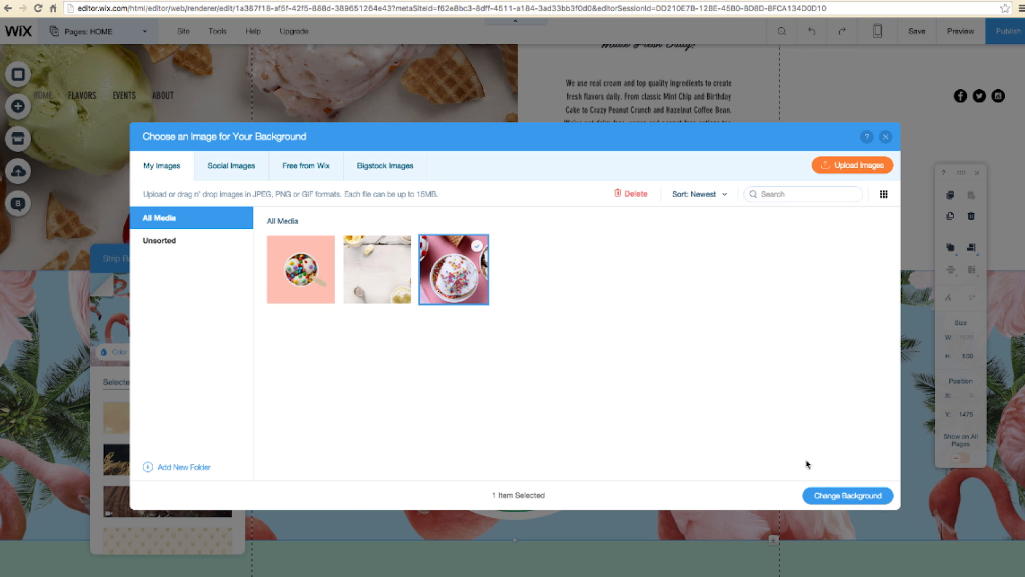
left_click(847, 495)
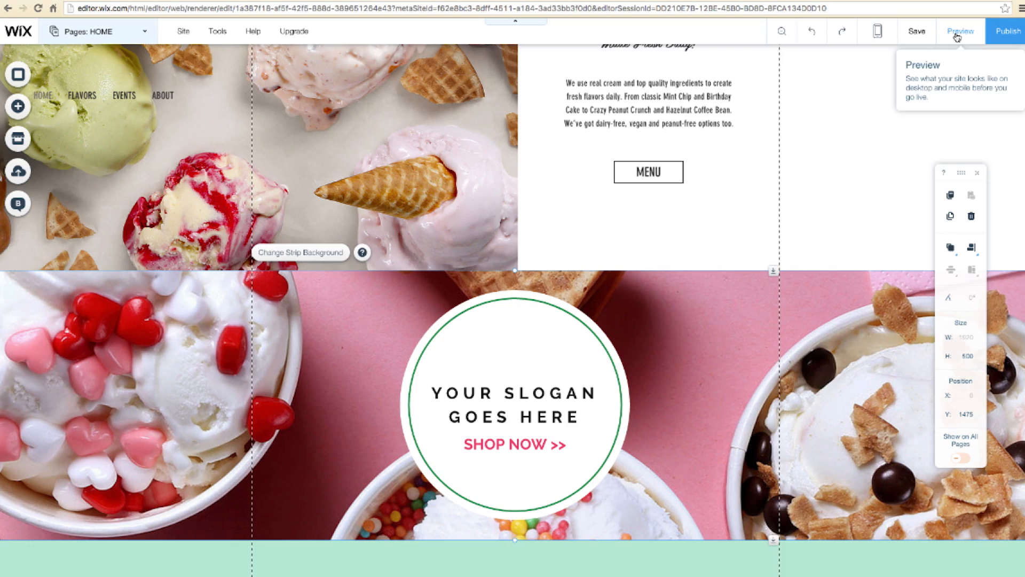
left_click(958, 31)
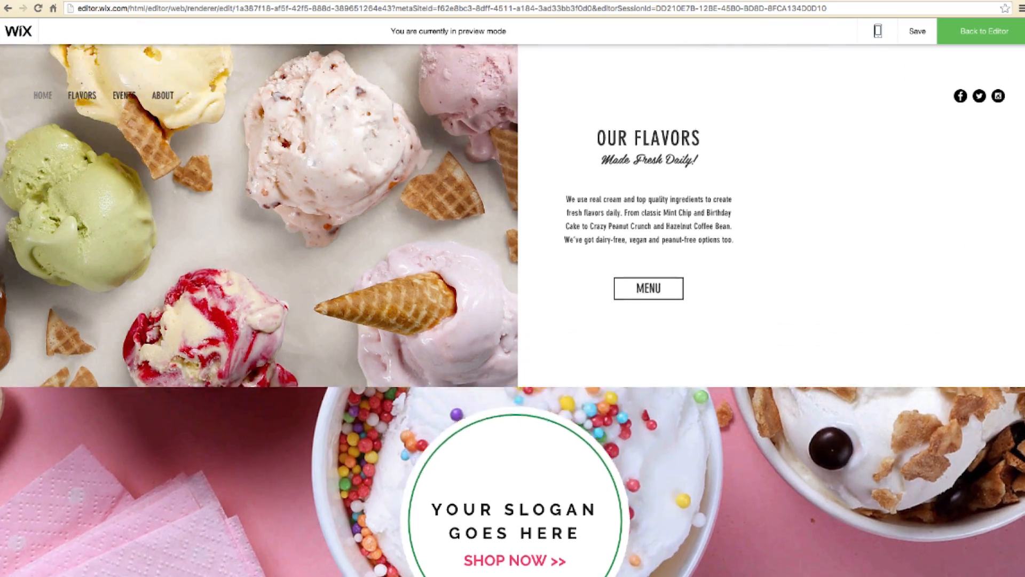
scroll("down", 3)
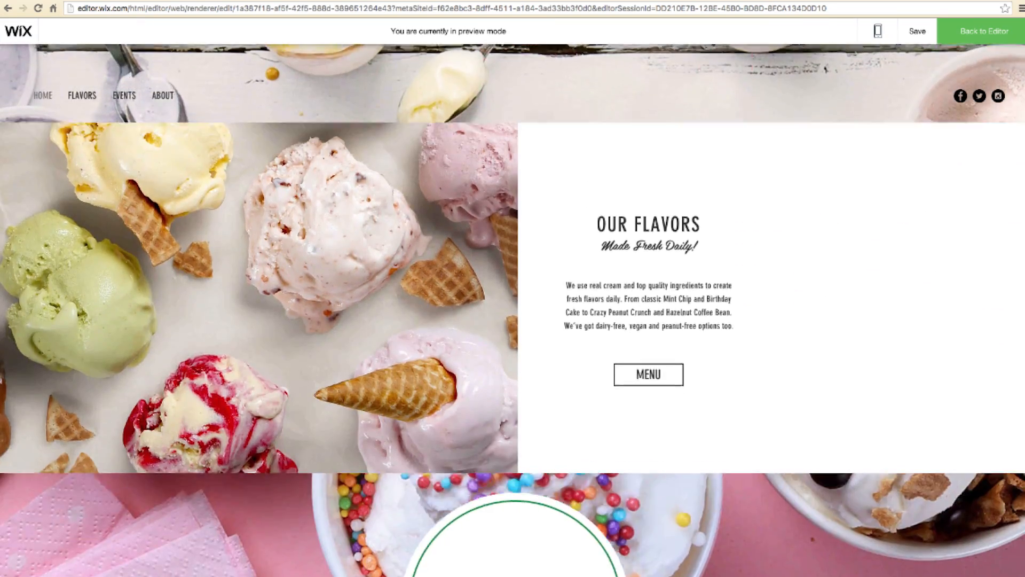
scroll("down", 3)
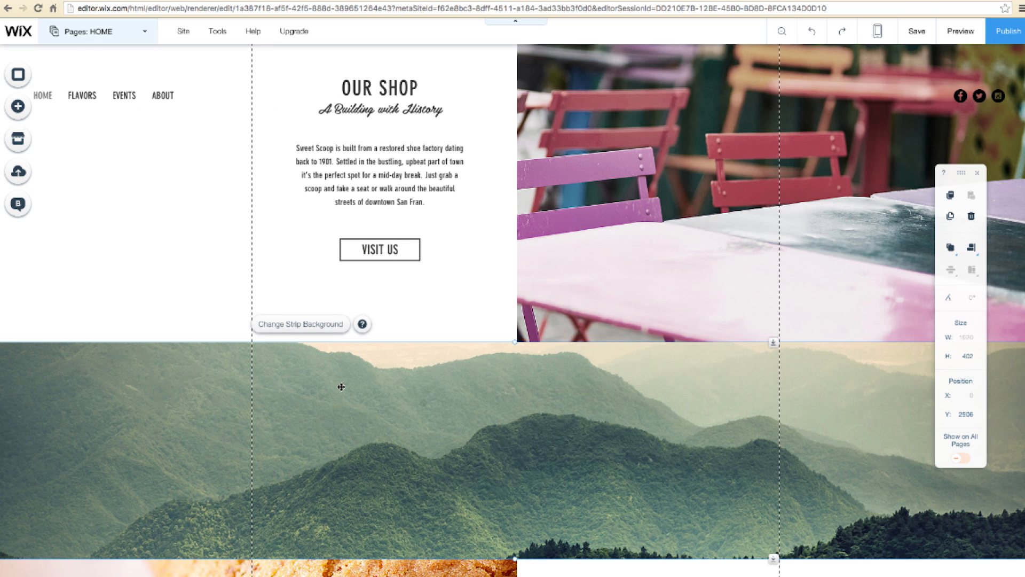
- Give the strip below Our Shop a candy-topped ice-cream background with Parallax, then preview
left_click(300, 324)
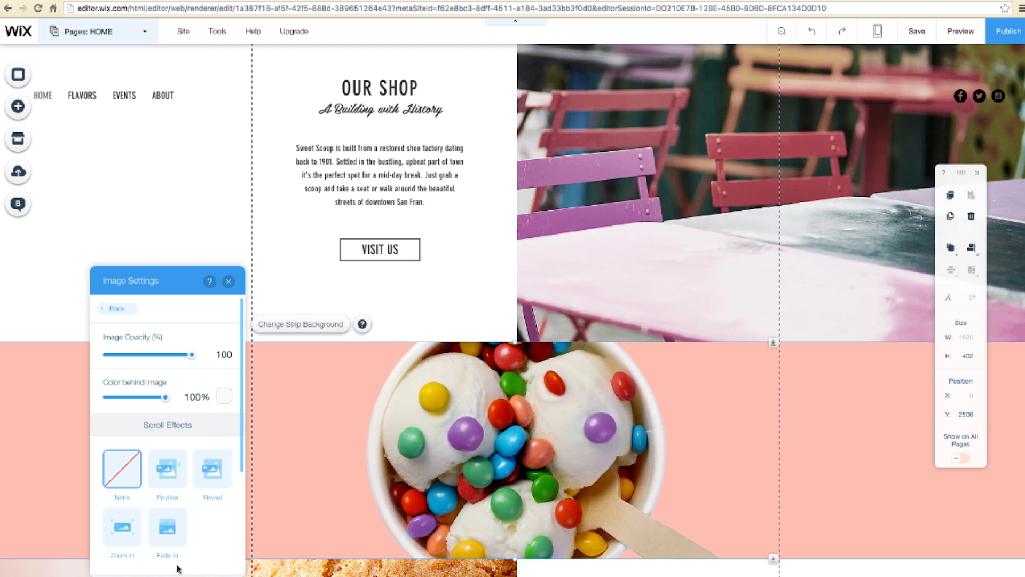
left_click(167, 469)
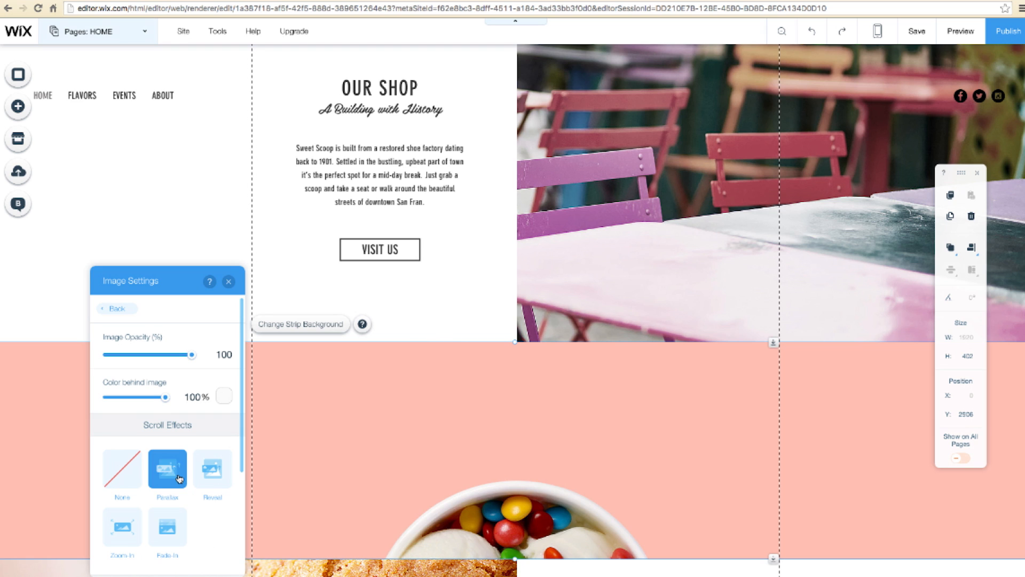
left_click(959, 31)
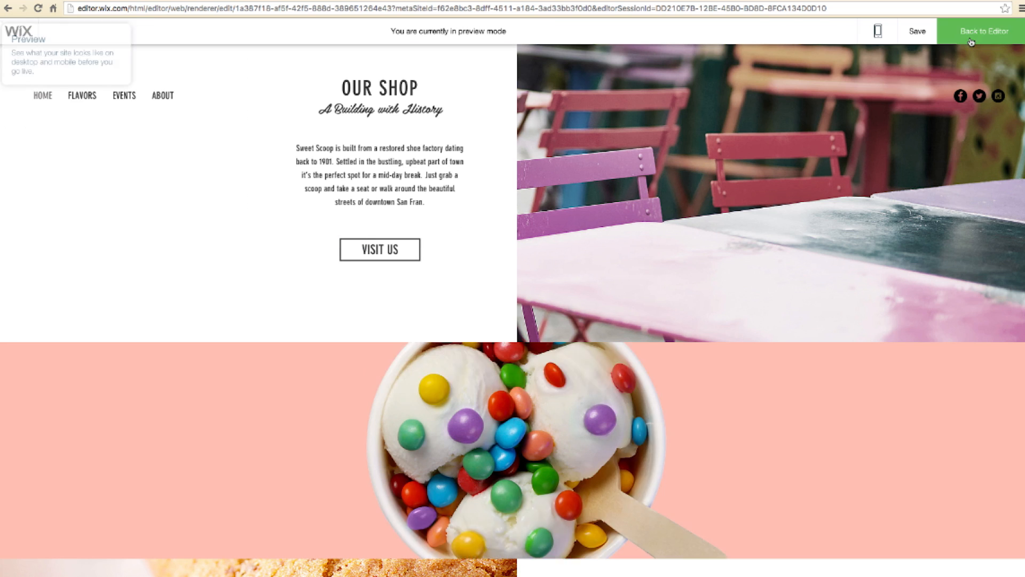
- Select the pink candy ice-cream strip, then preview and scroll down to it
scroll("down", 3)
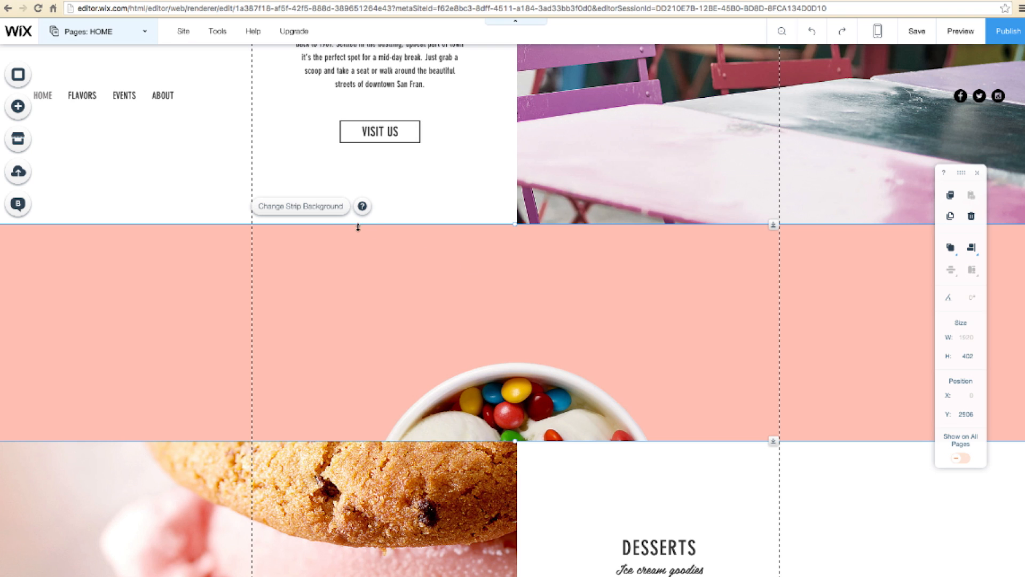
left_click(299, 206)
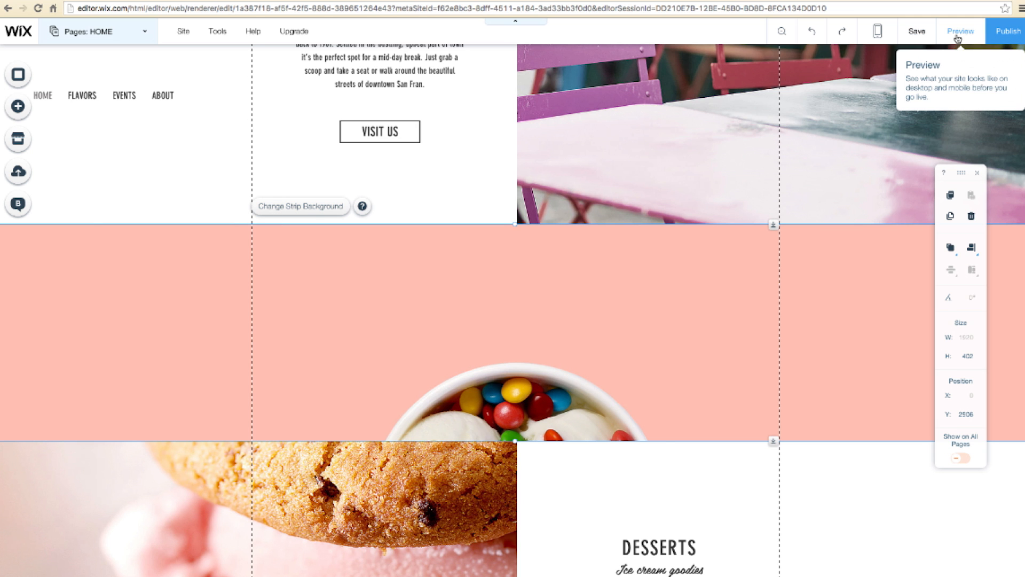
left_click(960, 31)
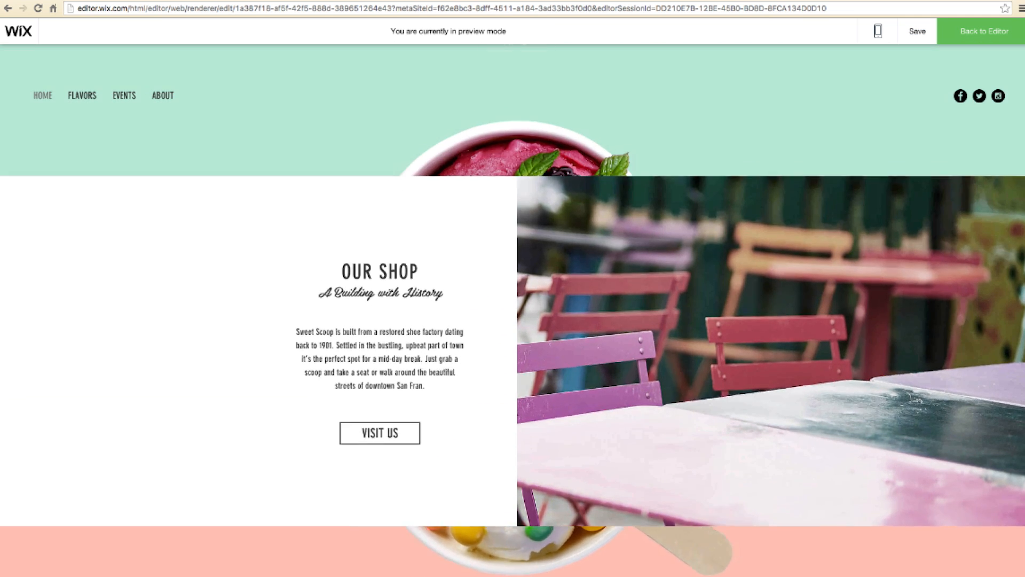
scroll("down", 3)
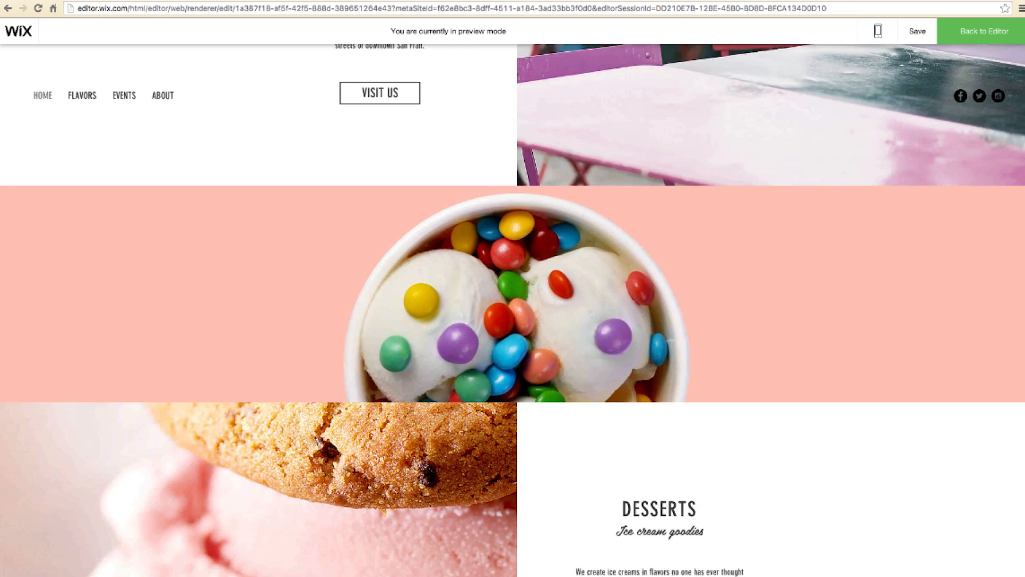
- Back in the editor, switch the pink strip's background to an ice-cream video
left_click(982, 31)
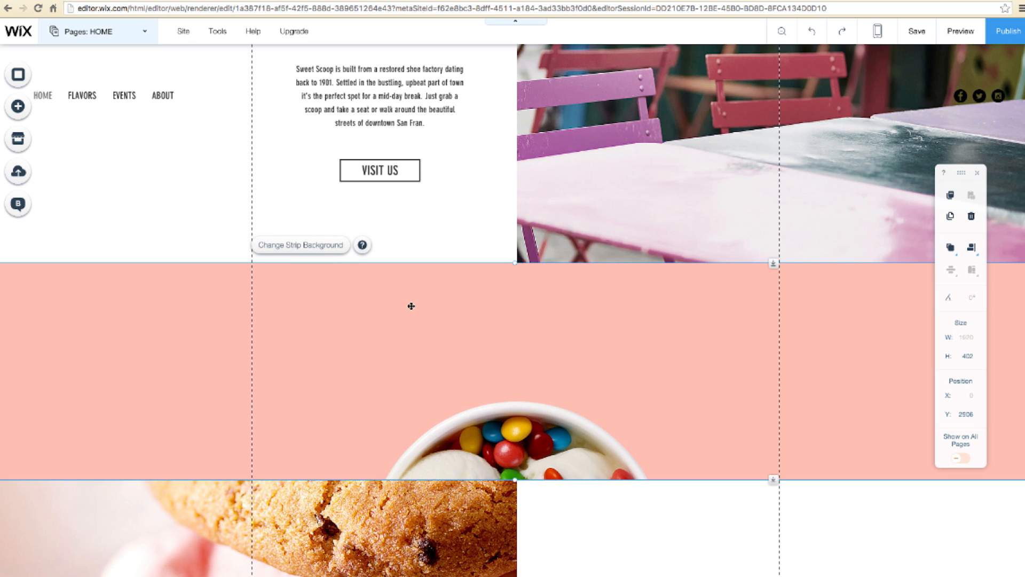
mouse_move(338, 265)
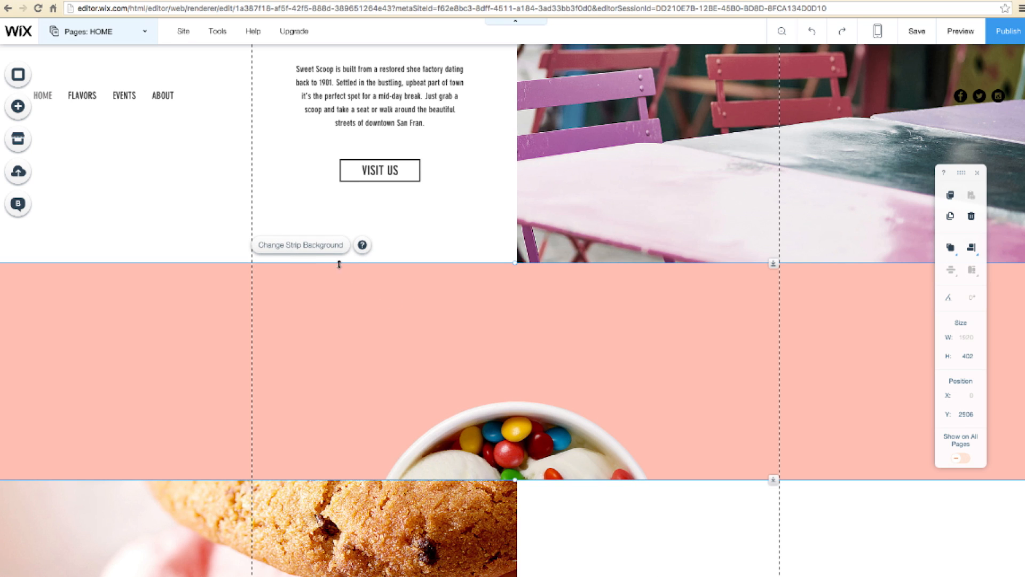
left_click(300, 245)
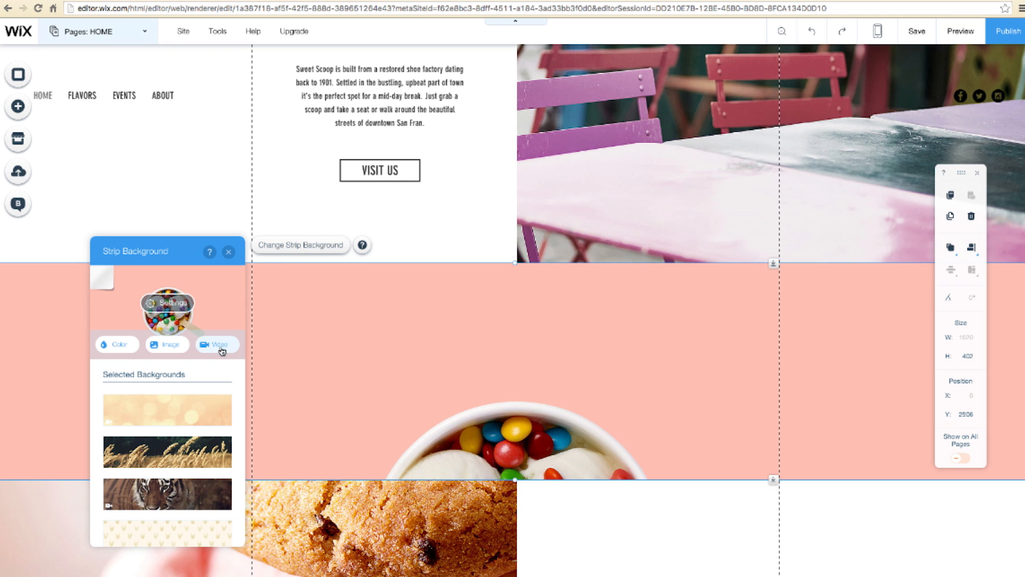
left_click(217, 344)
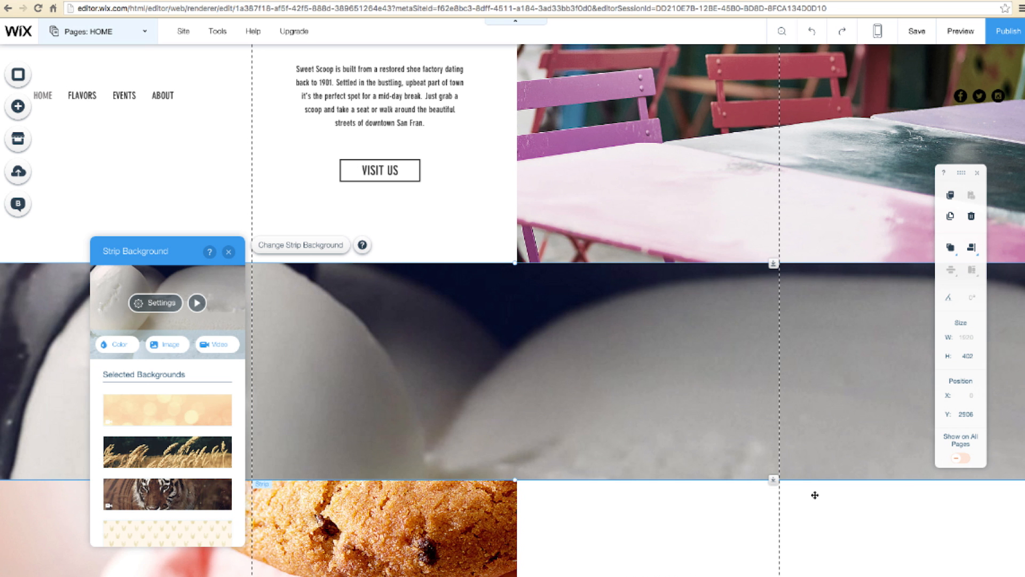
mouse_move(155, 303)
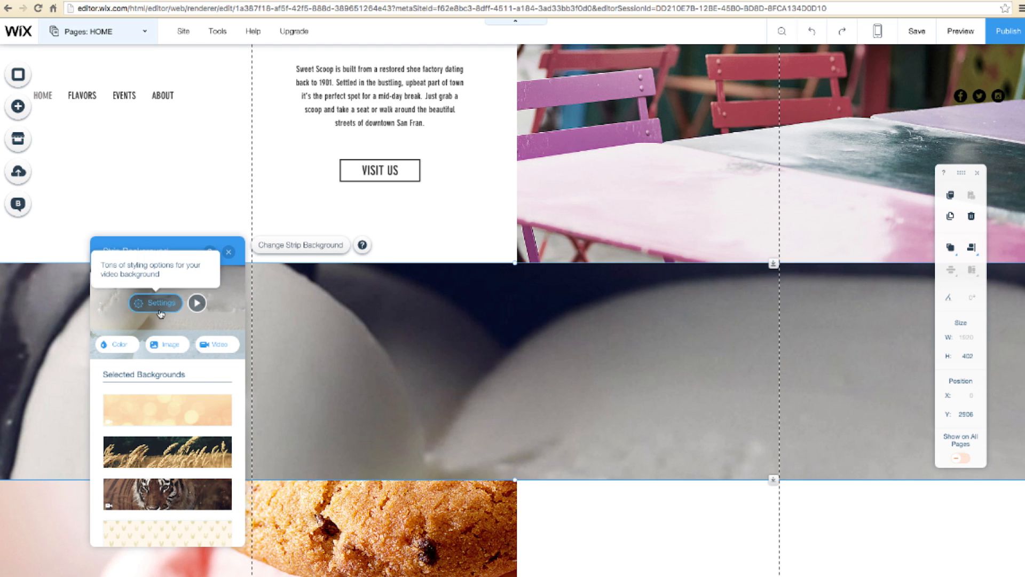
- Apply the Reveal scroll effect to the video background and preview the strip
left_click(156, 303)
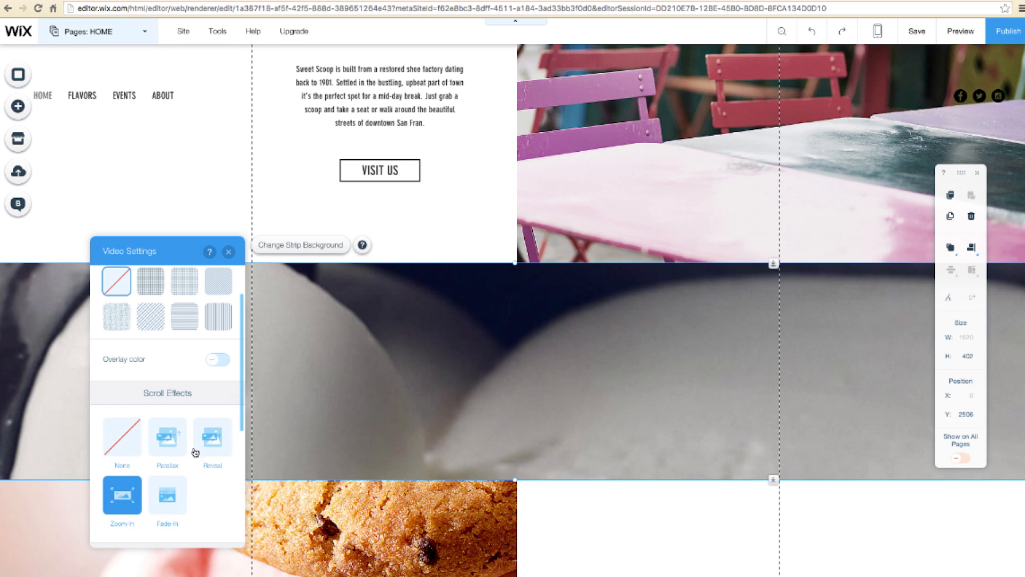
left_click(228, 250)
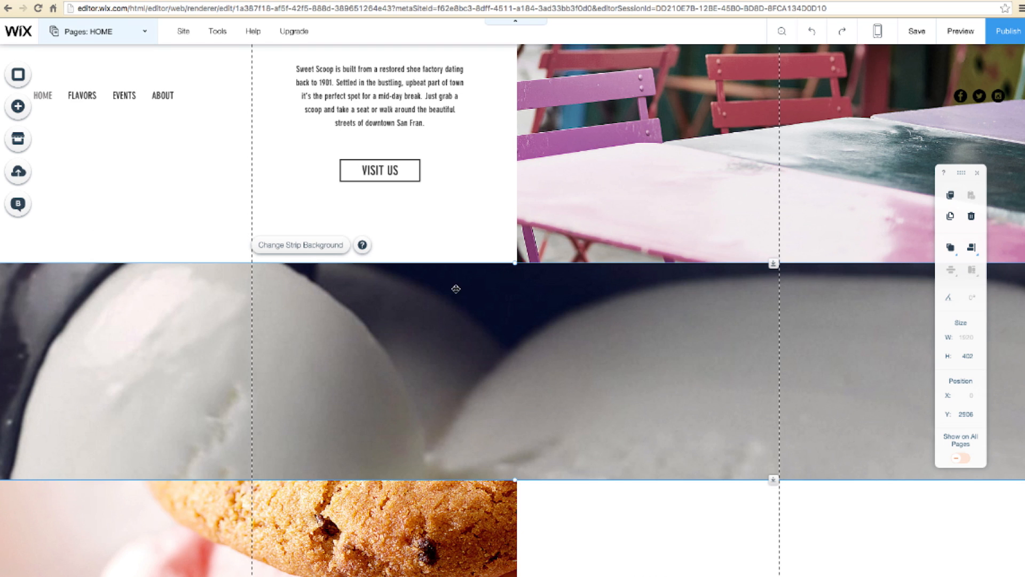
left_click(960, 31)
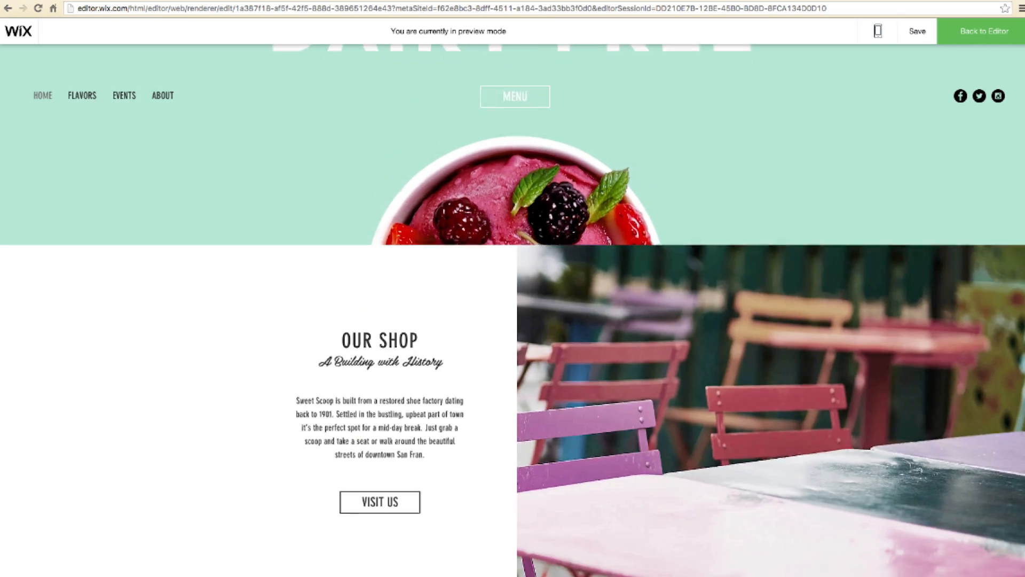
scroll("down", 3)
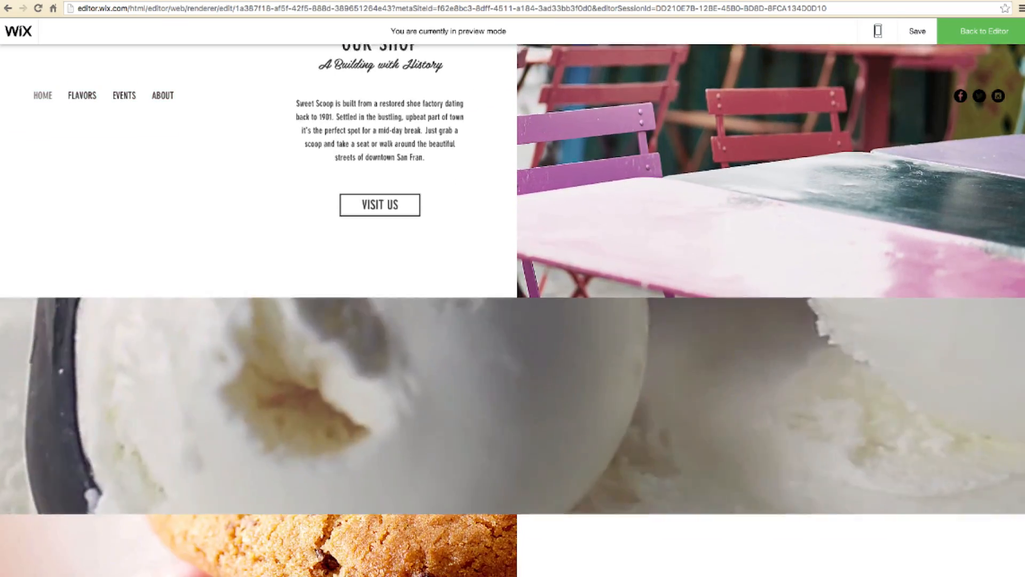
scroll("down", 3)
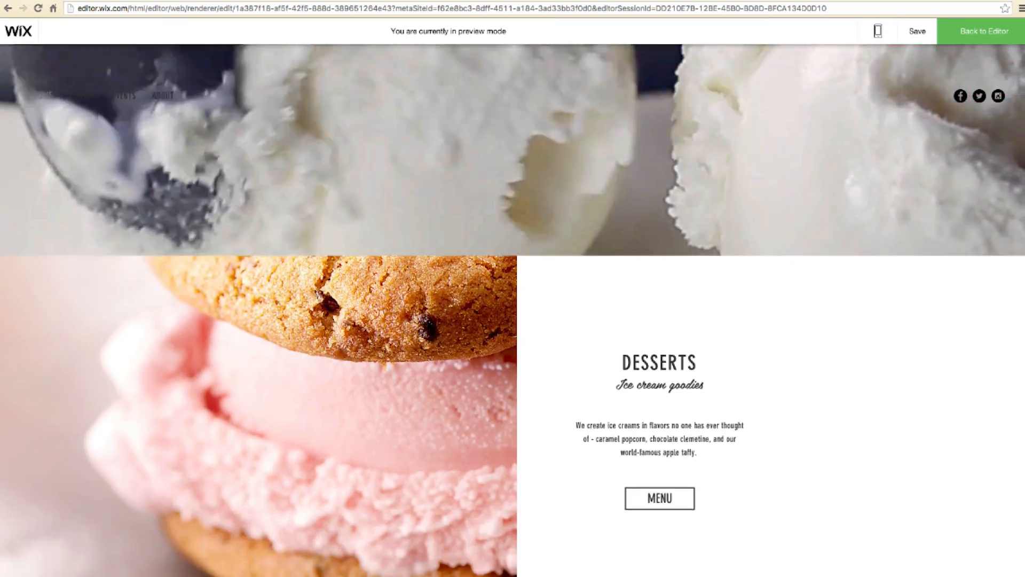
- Give the ice-cream cone strip a purple background with the Fade-In scroll effect
left_click(982, 31)
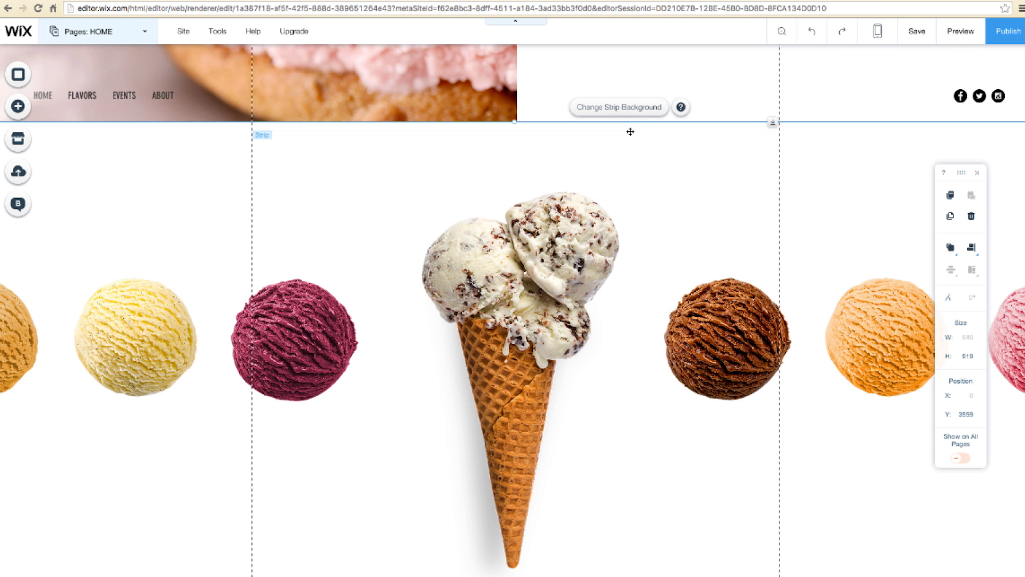
left_click(617, 107)
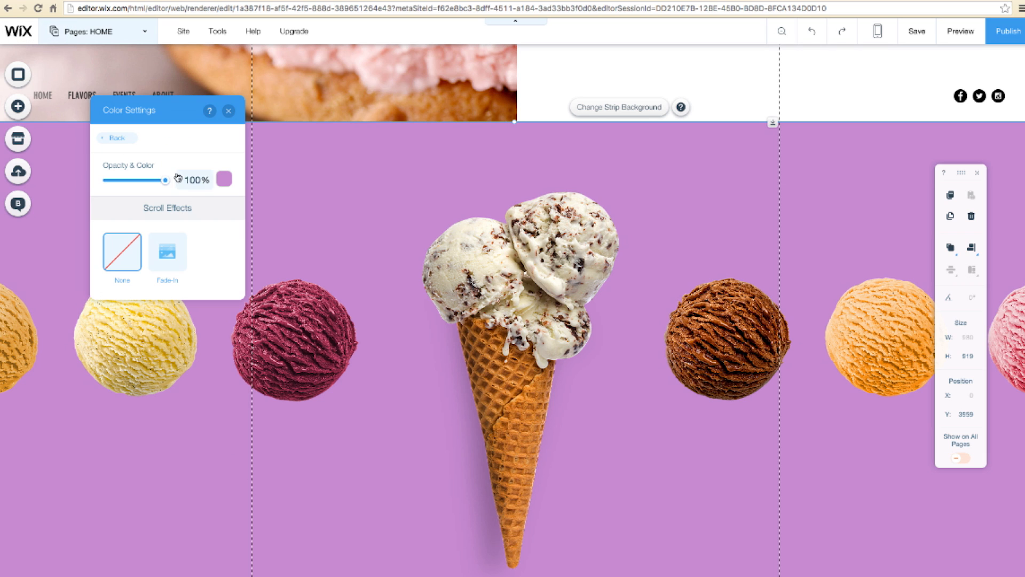
left_click(166, 251)
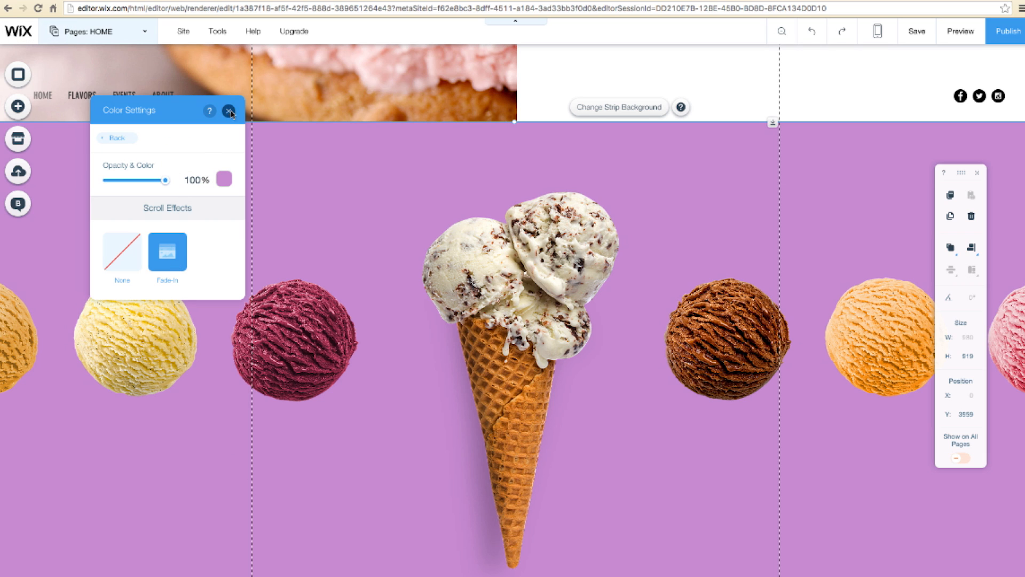
left_click(960, 31)
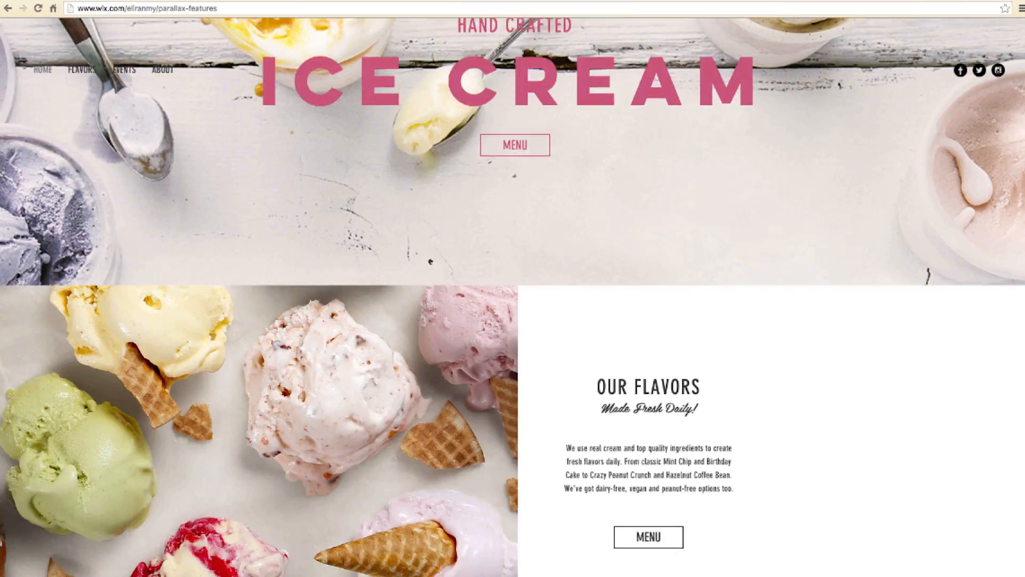
- Scroll the published homepage down to the purple ice-cream cone strip below Desserts
scroll("down", 3)
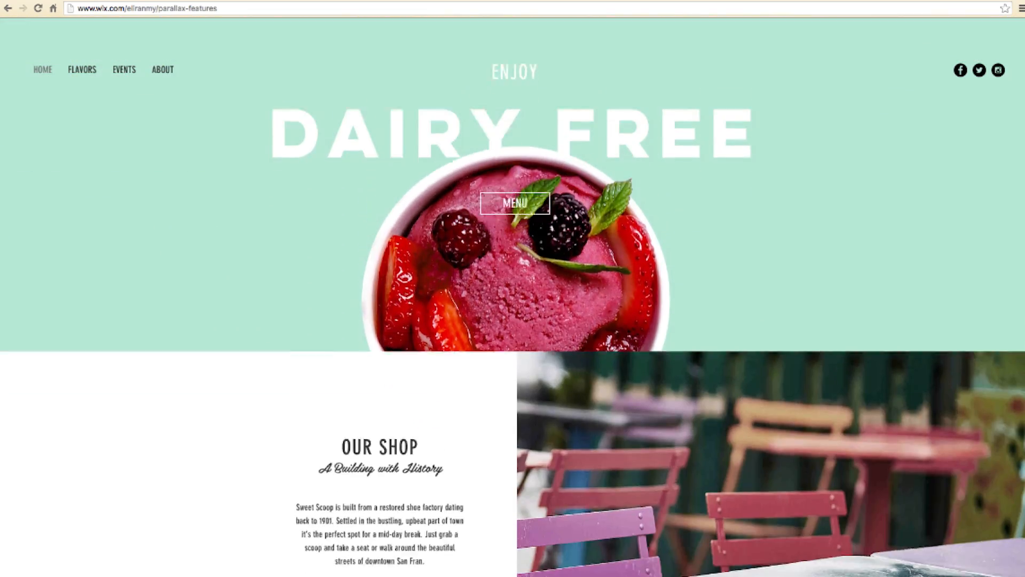
scroll("down", 3)
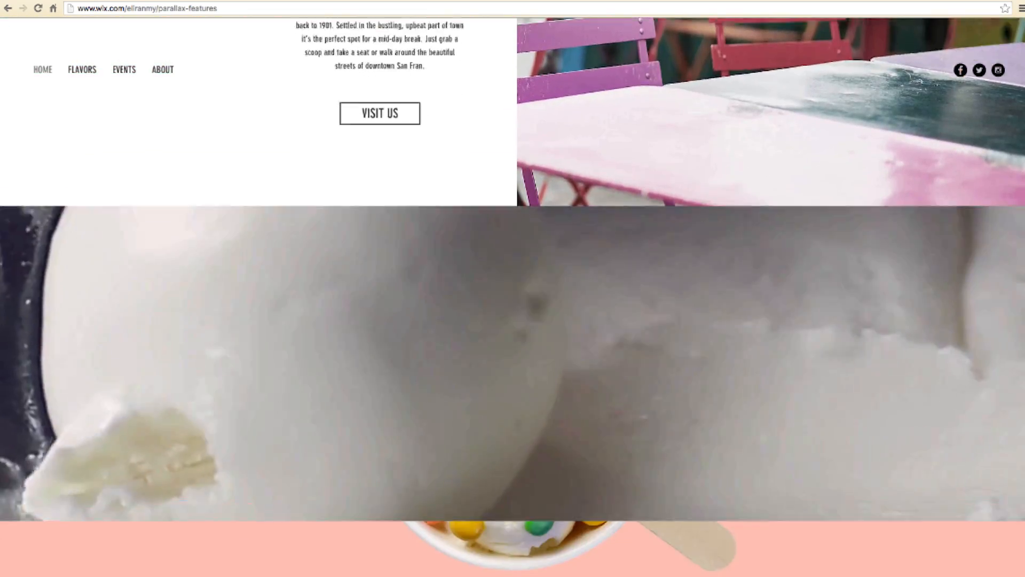
scroll("down", 3)
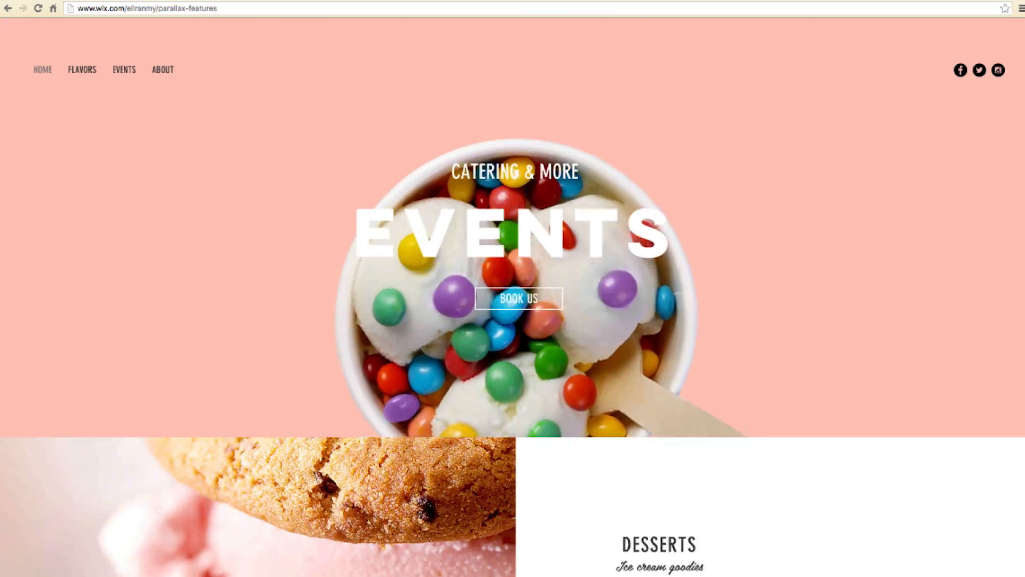
scroll("down", 3)
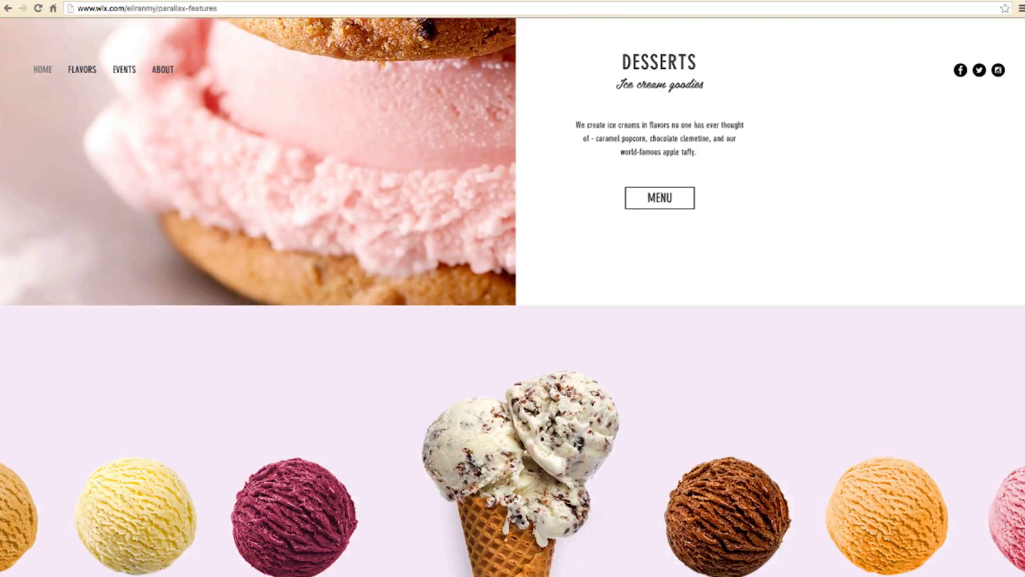